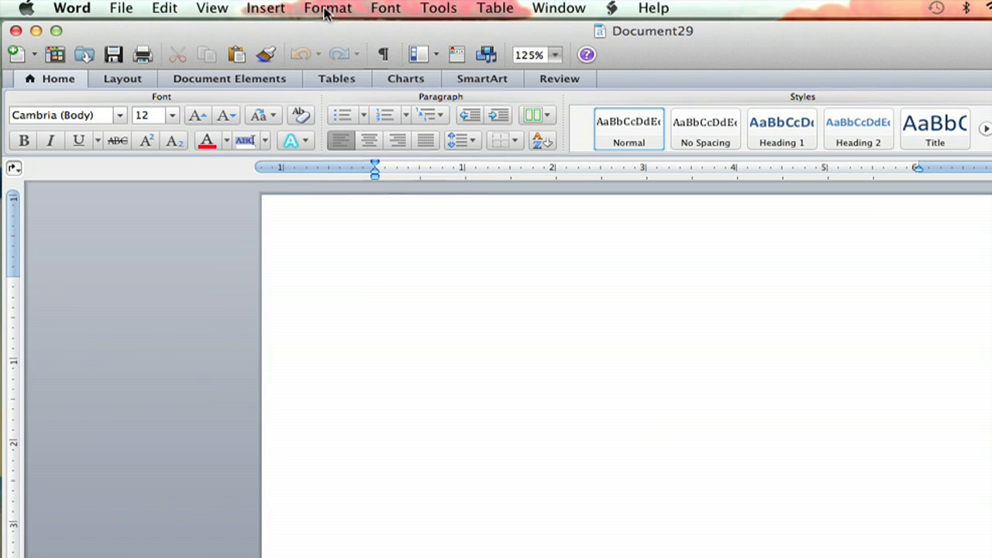
mouse_move(276, 22)
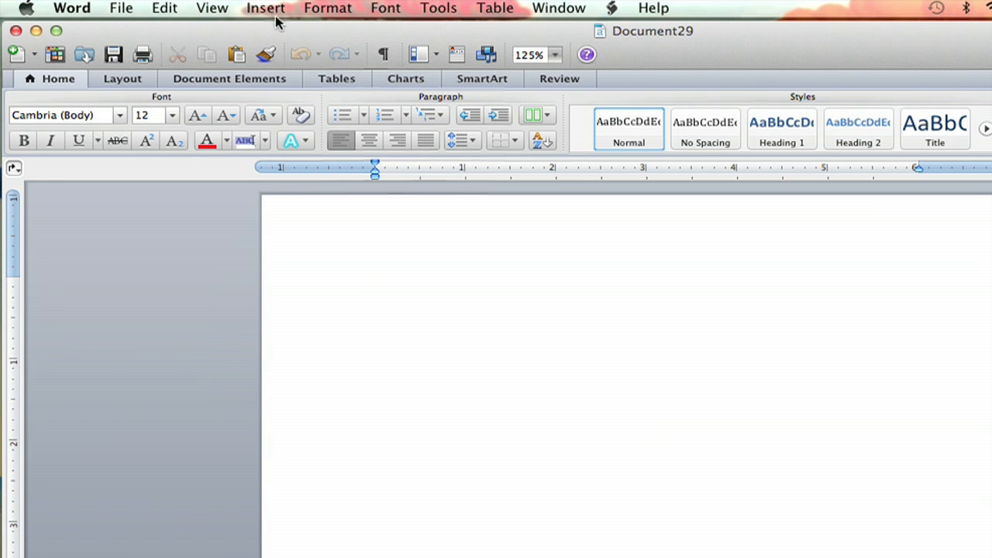
Bring up the Advanced Symbol dialog from the Insert menu on the blank document
left_click(265, 8)
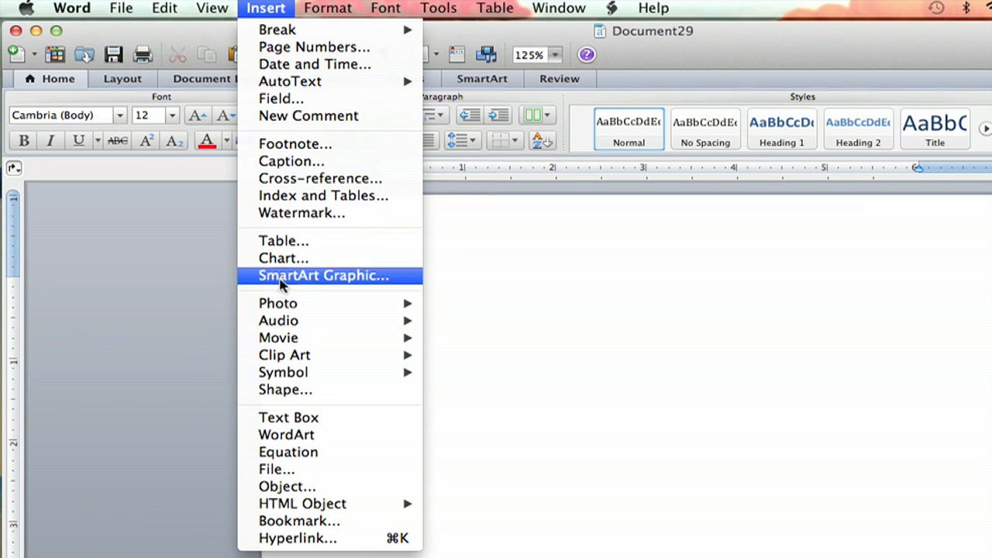
mouse_move(284, 372)
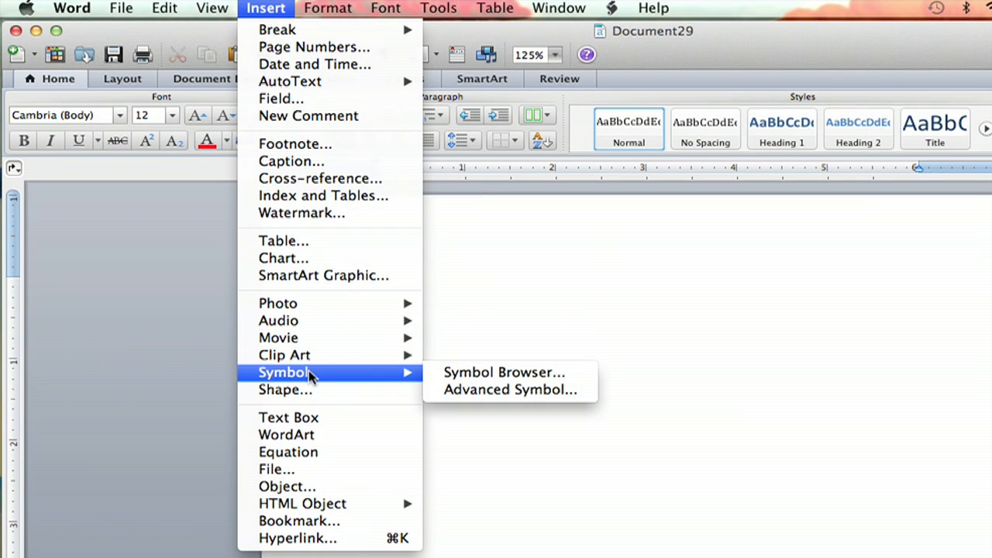
mouse_move(506, 372)
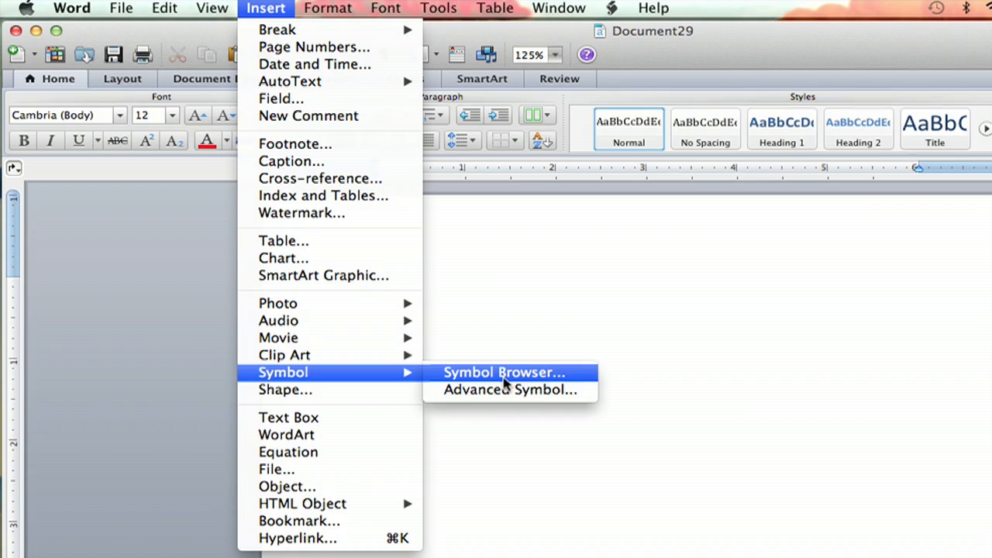
mouse_move(509, 391)
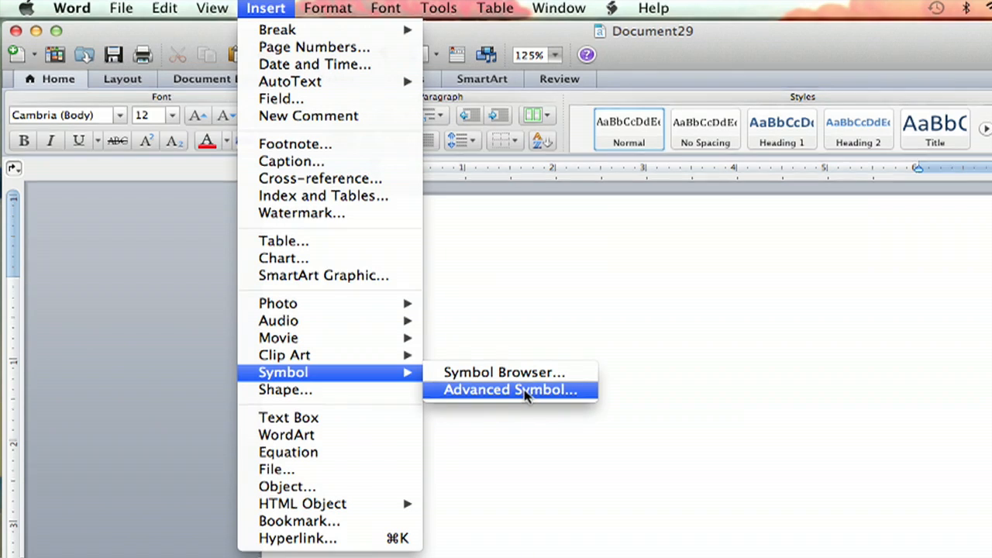
left_click(508, 389)
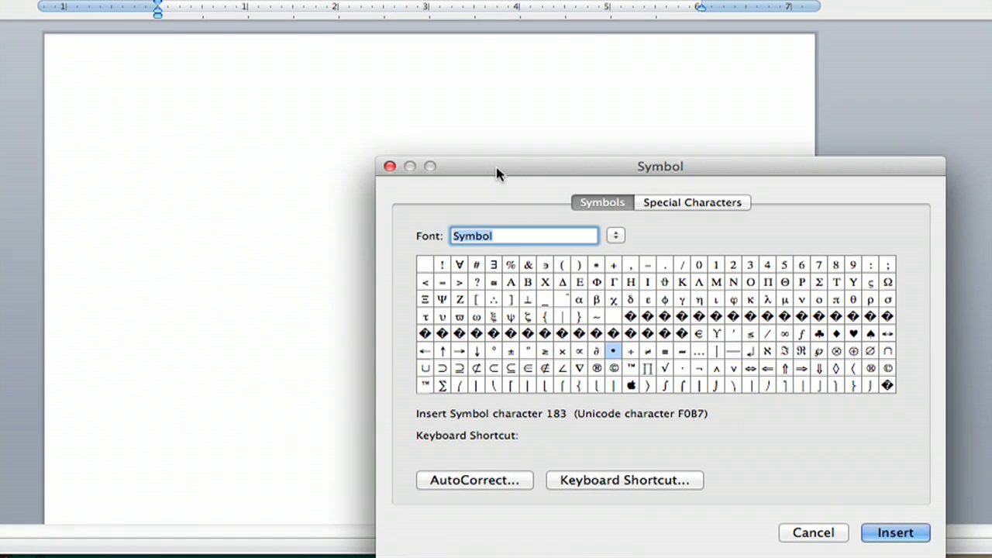
Move the Symbol dialog aside and select the radical (√) character, Symbol 214
left_click_drag(660, 166, 627, 38)
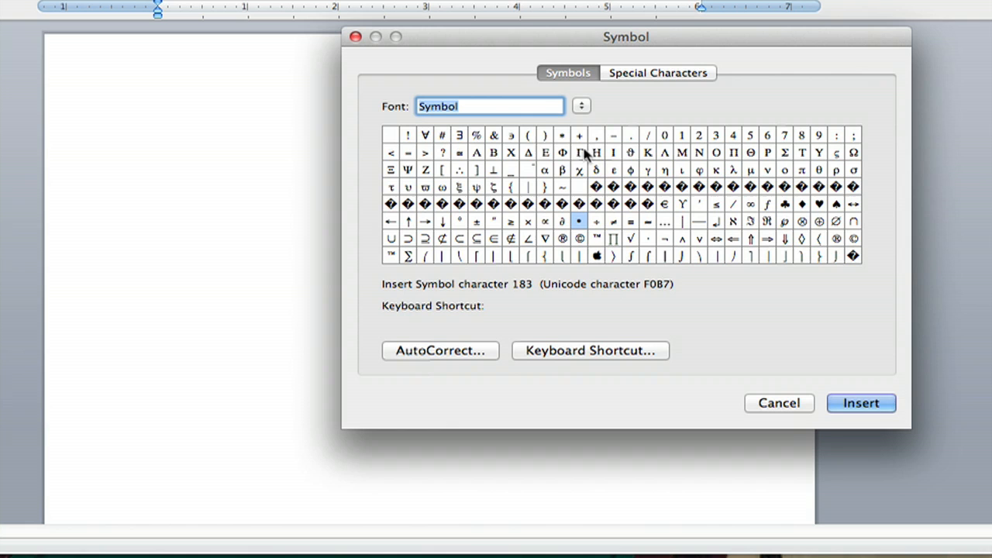
mouse_move(829, 167)
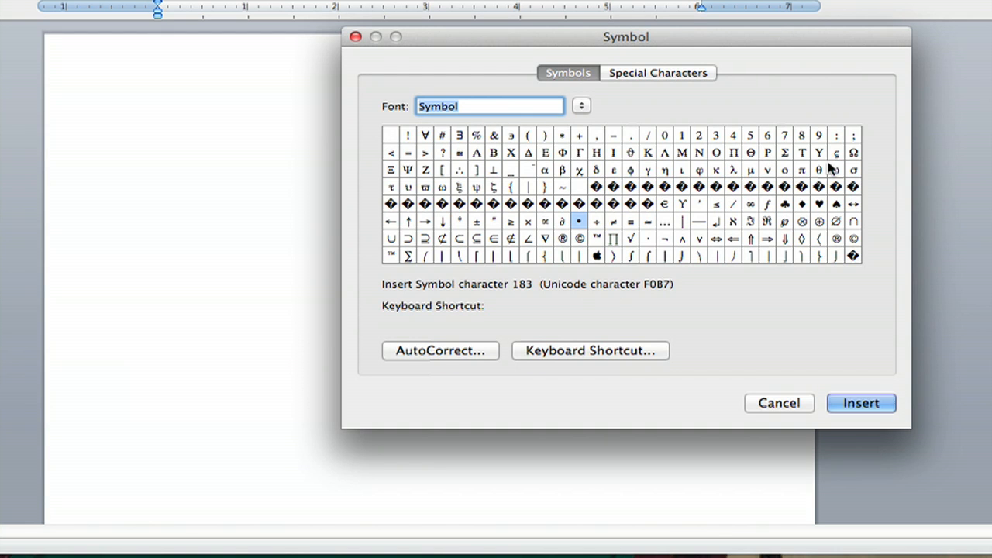
mouse_move(810, 215)
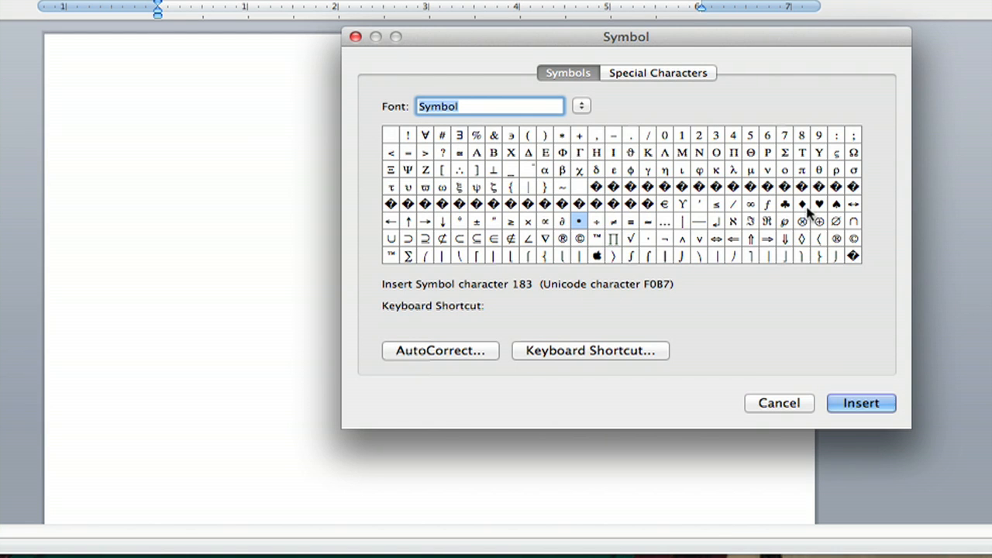
mouse_move(521, 208)
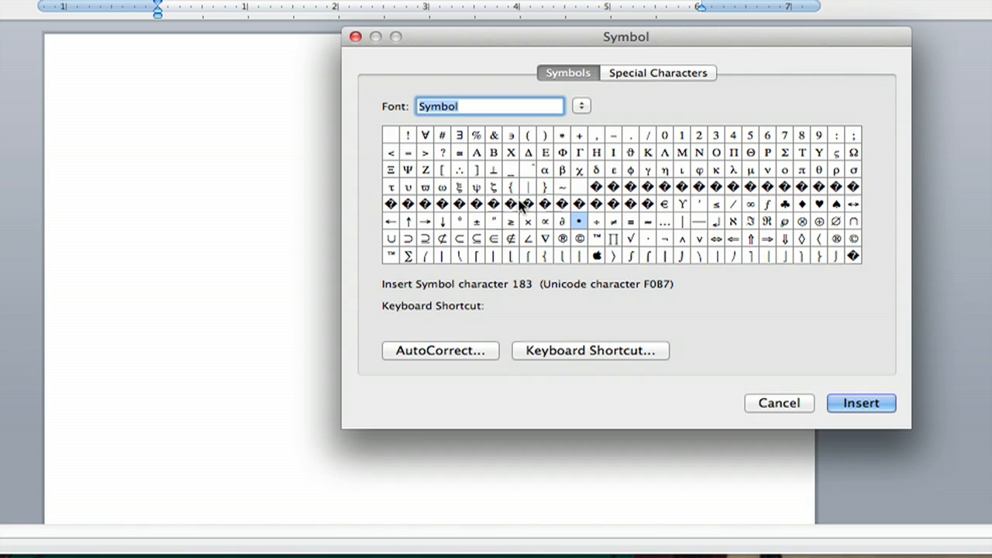
mouse_move(648, 232)
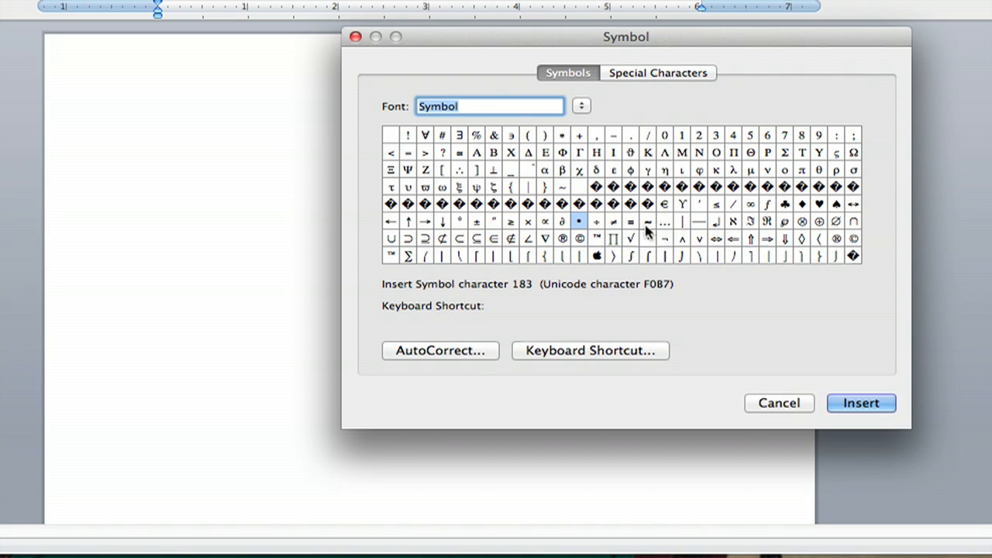
mouse_move(634, 245)
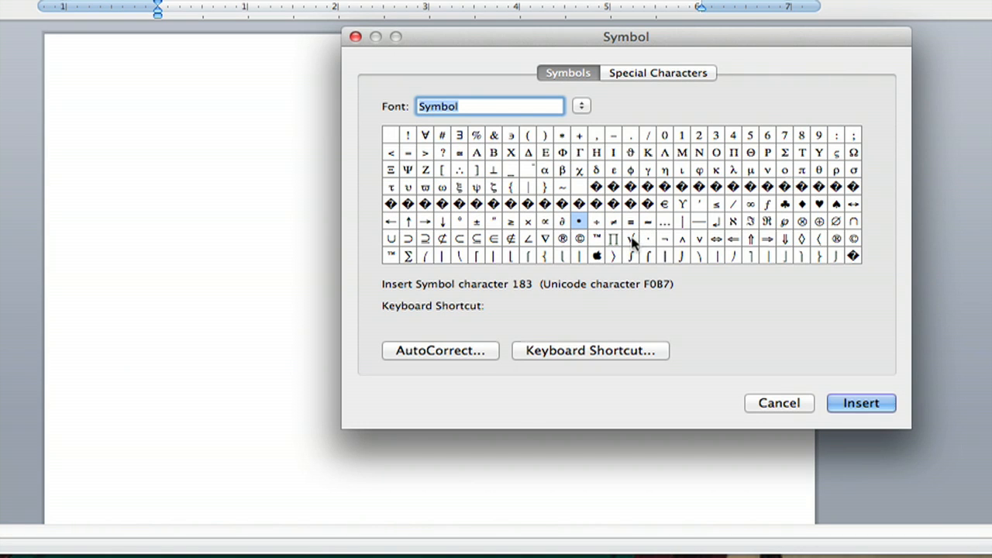
left_click(630, 239)
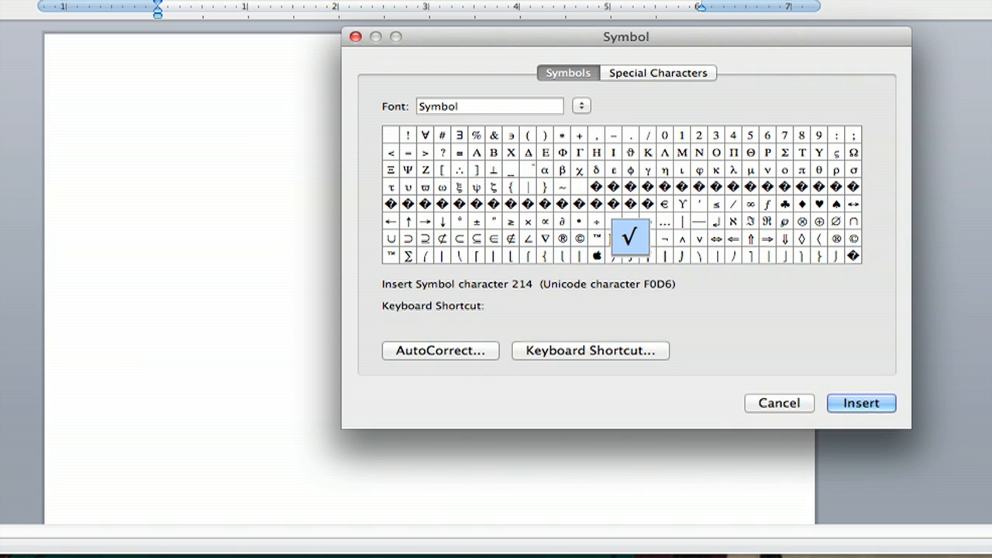
Reselect the radical (√) character and insert it at the start of the document
left_click(648, 238)
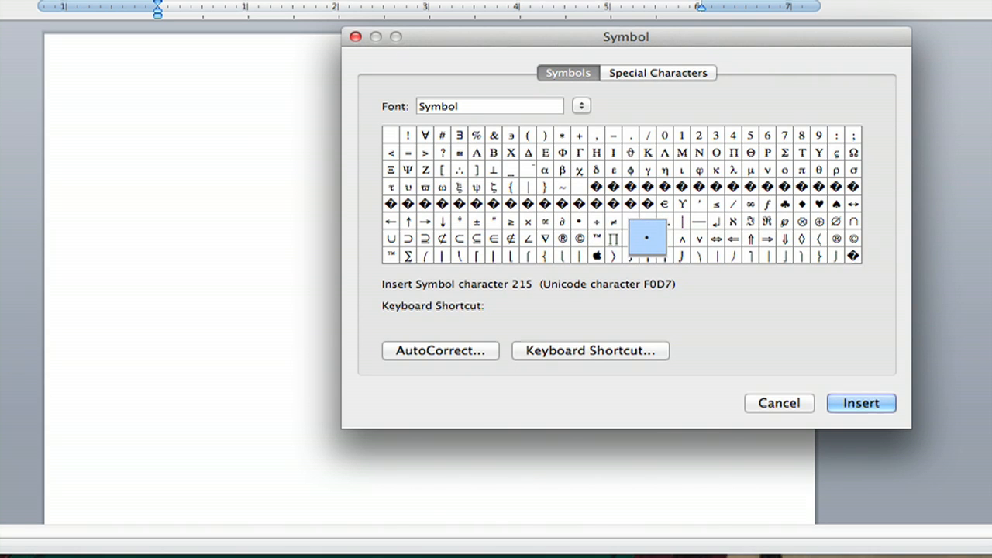
left_click(630, 239)
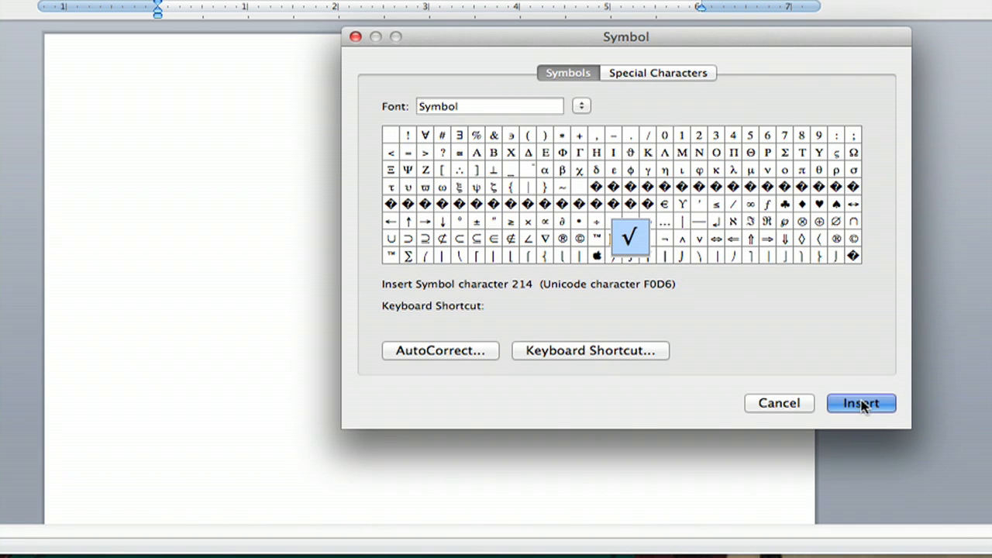
left_click(861, 403)
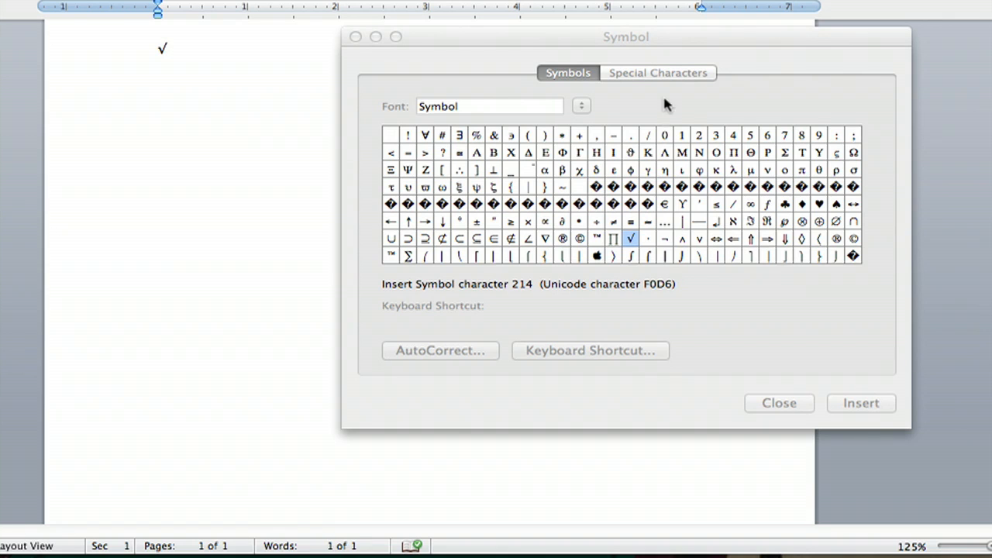
Insert more radical (√) symbols to build a row of four in the document
left_click_drag(626, 37, 611, 31)
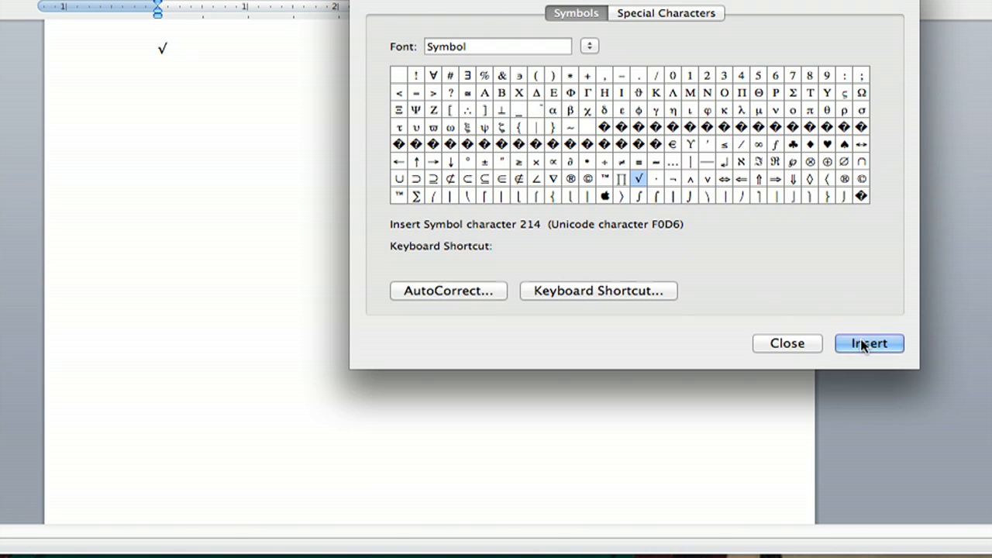
left_click(868, 344)
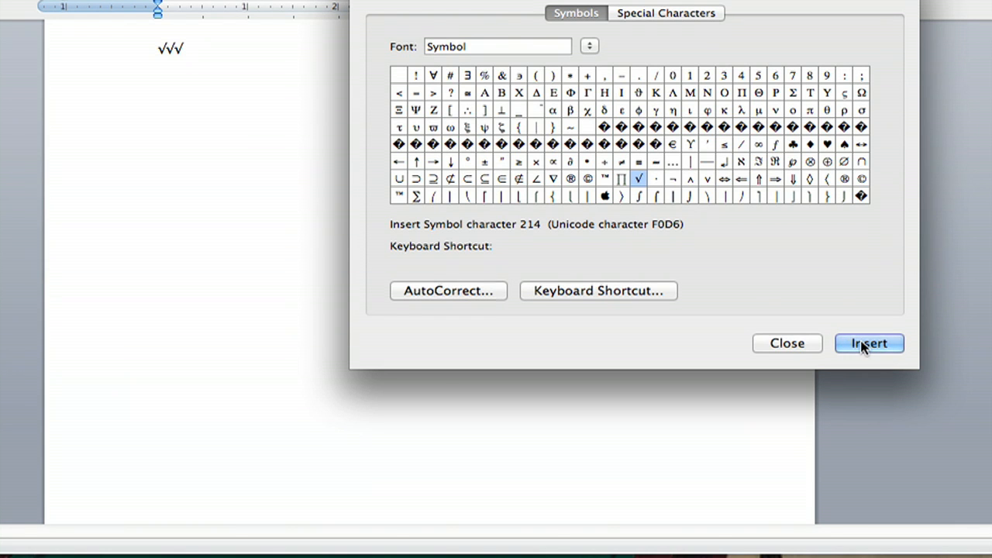
left_click(869, 344)
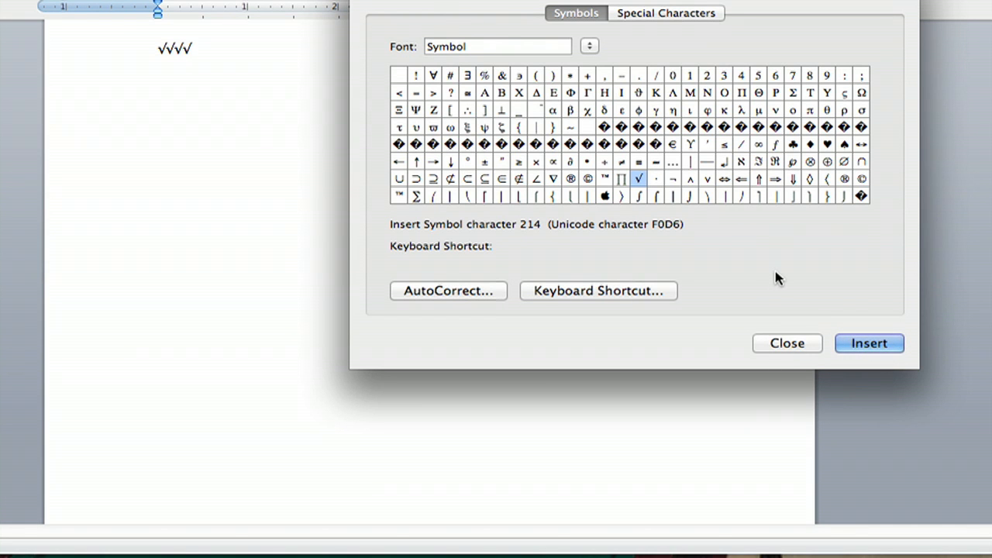